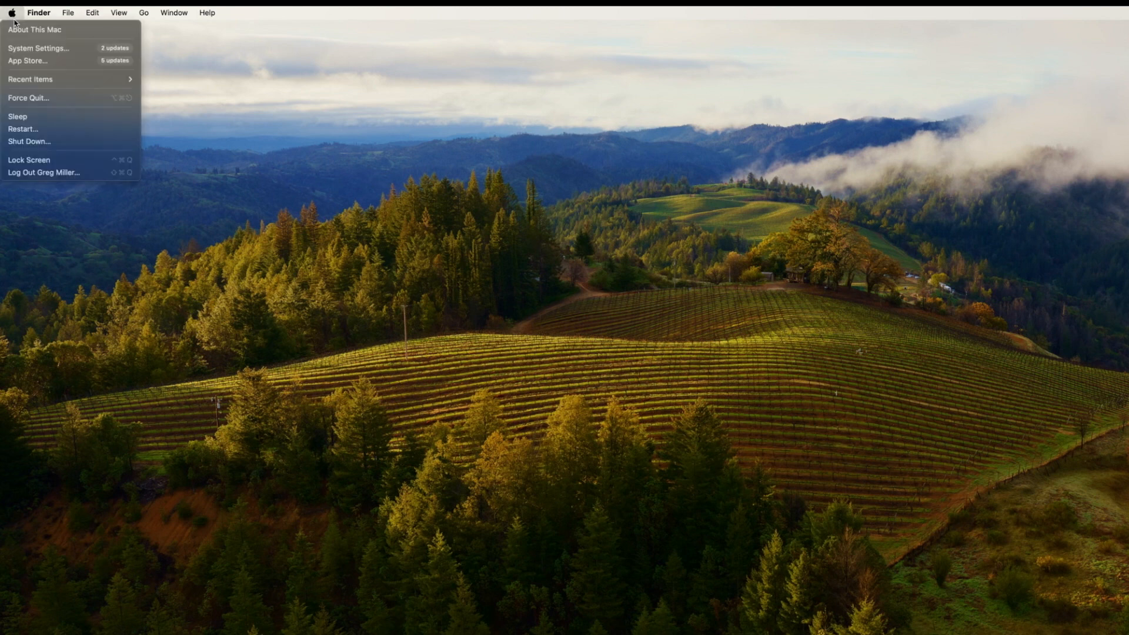
- Reach the Displays pane in System Settings listing the Built-in Display and HP 27f monitor
{"action": "left_click", "coordinate": [38, 47]}
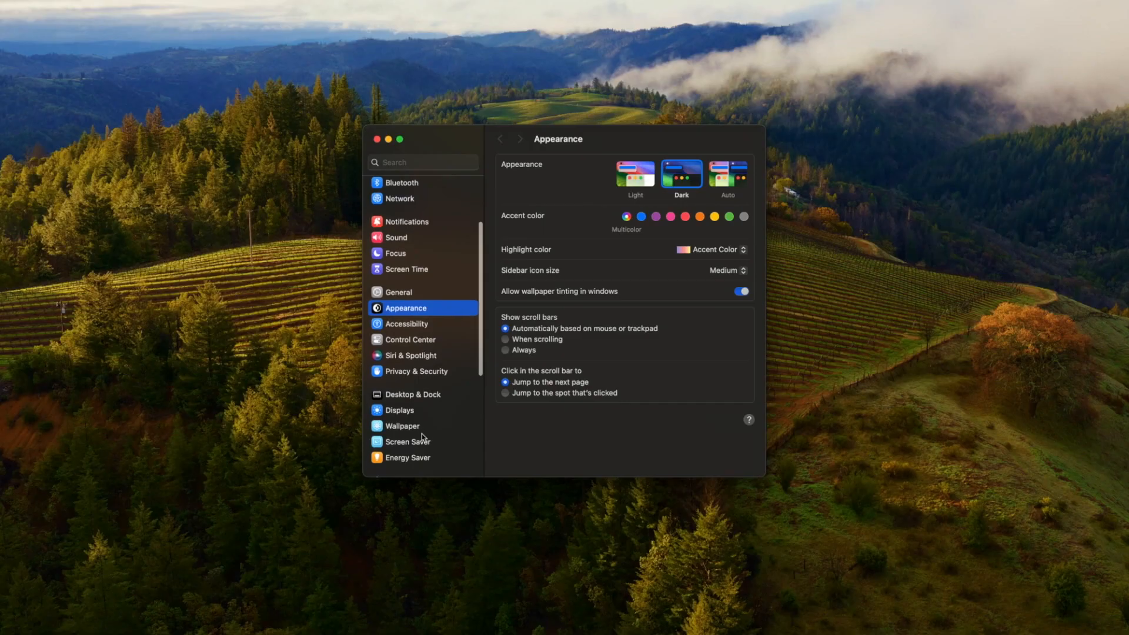
{"action": "left_click", "coordinate": [399, 391]}
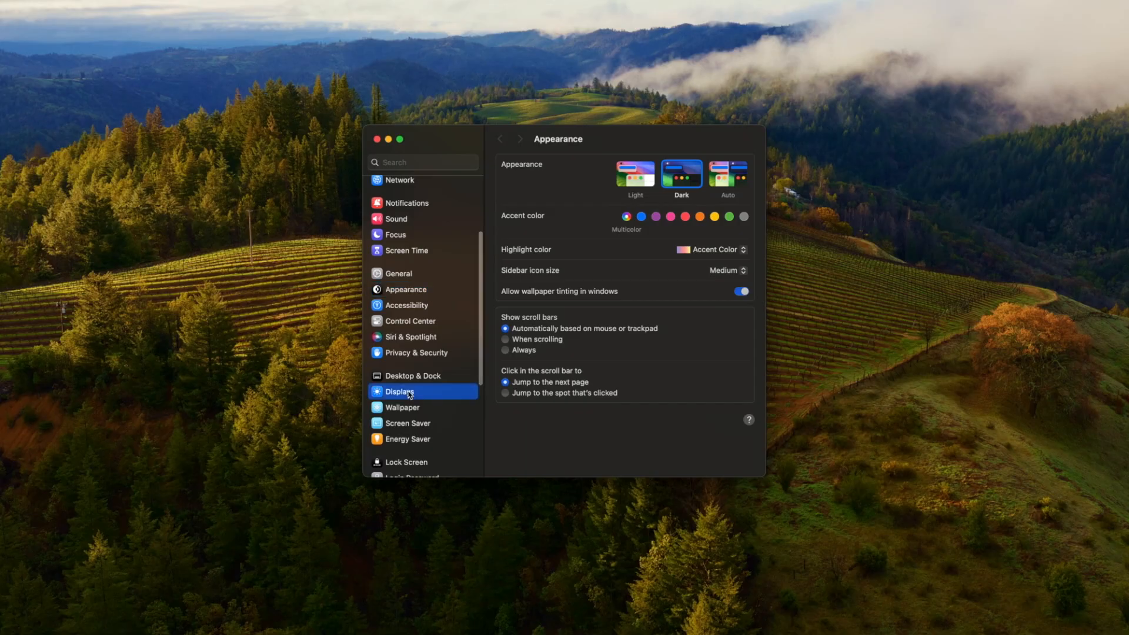
{"action": "left_click", "coordinate": [399, 391]}
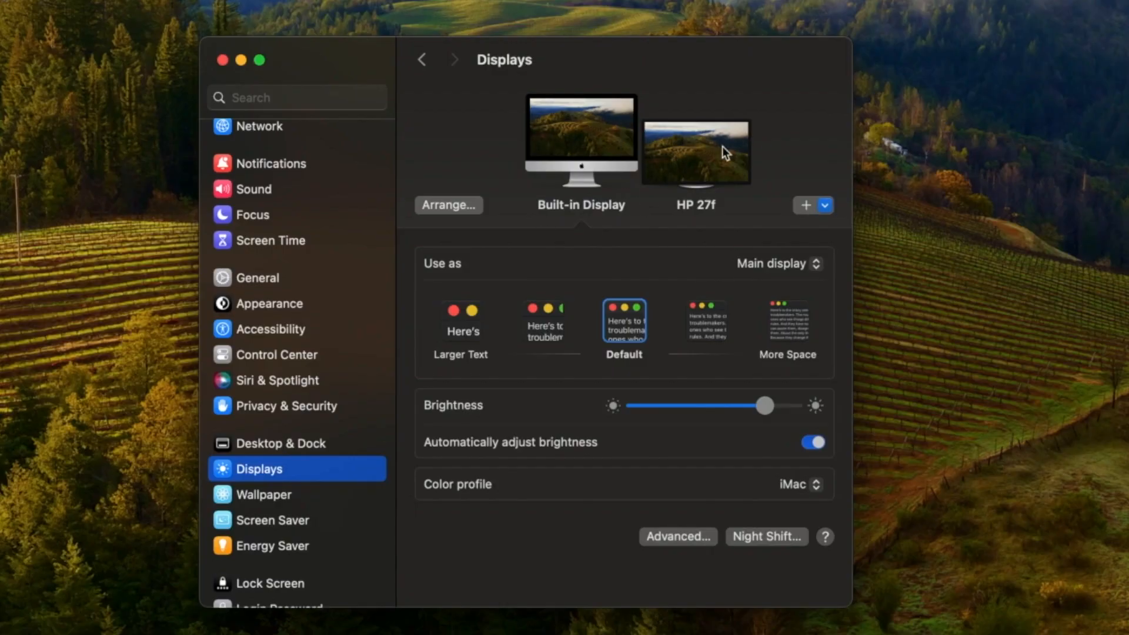
- In the Arrange layout, place the HP 27f thumbnail to the right of the built-in display
{"action": "left_click", "coordinate": [448, 205]}
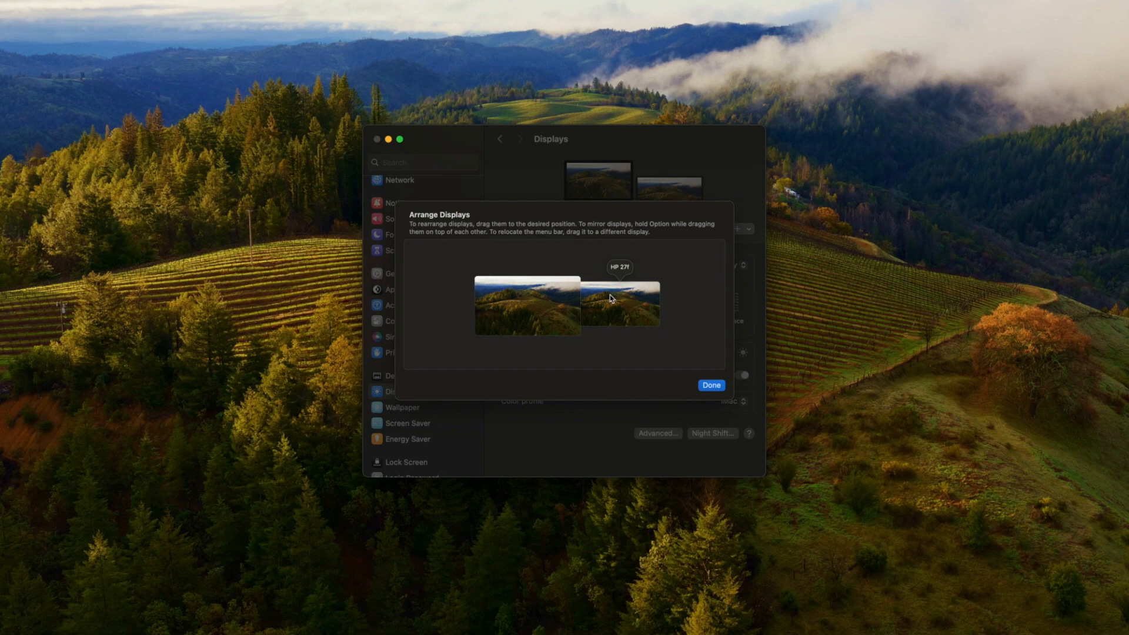
{"action": "left_click_drag", "start_coordinate": [619, 298], "coordinate": [439, 281]}
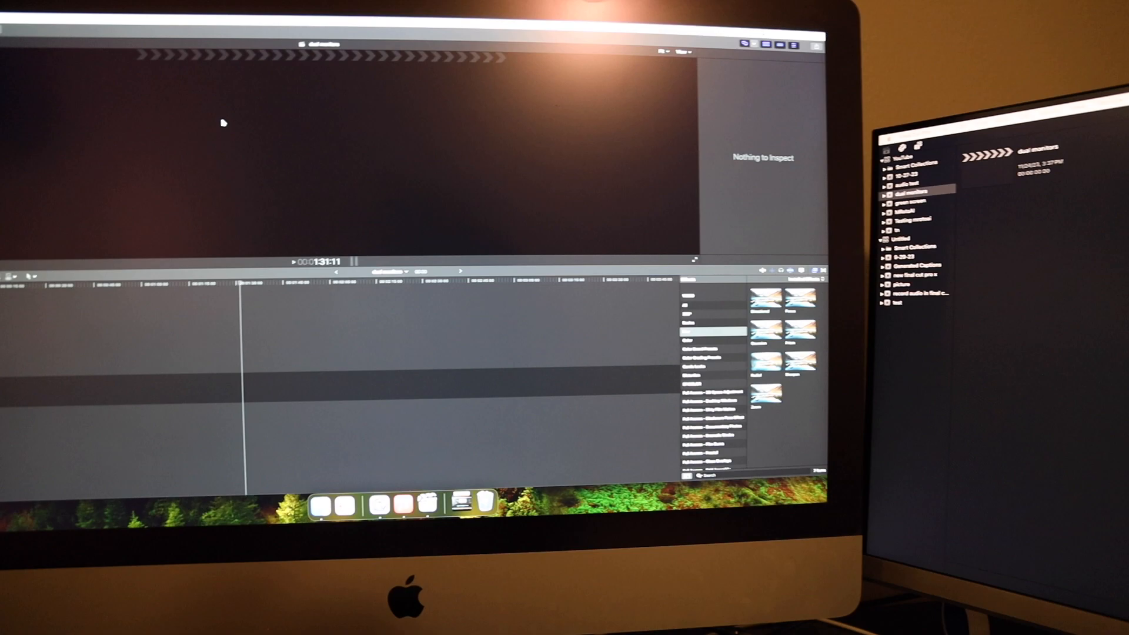
- Show Final Cut Pro's Window menu with the Show in Secondary Display options for the HP 27f
{"action": "left_click", "coordinate": [453, 8]}
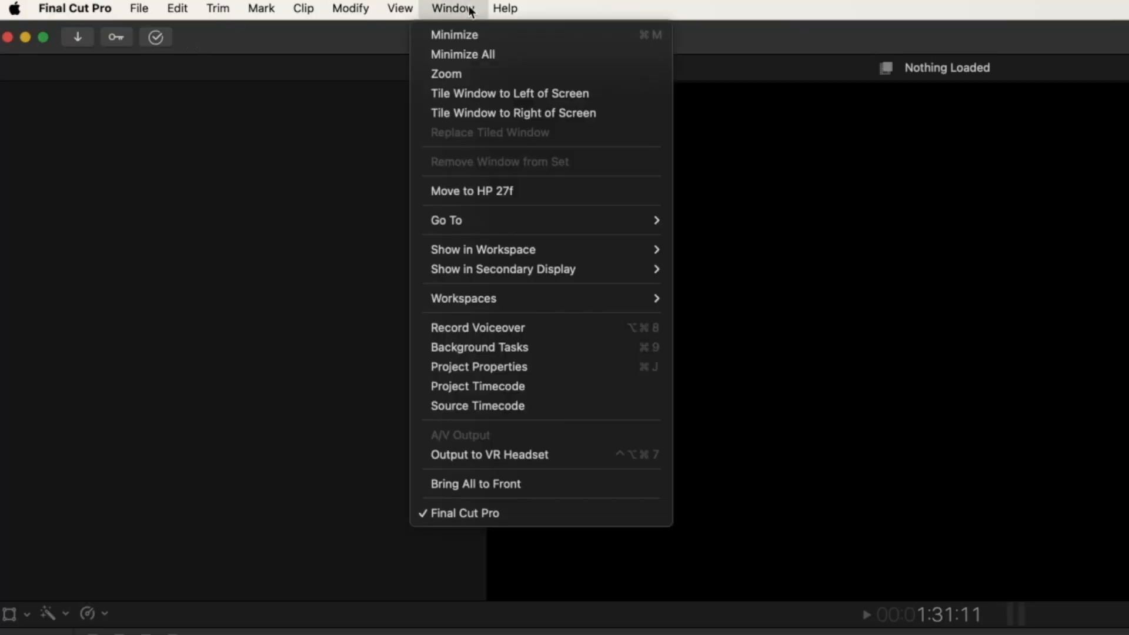